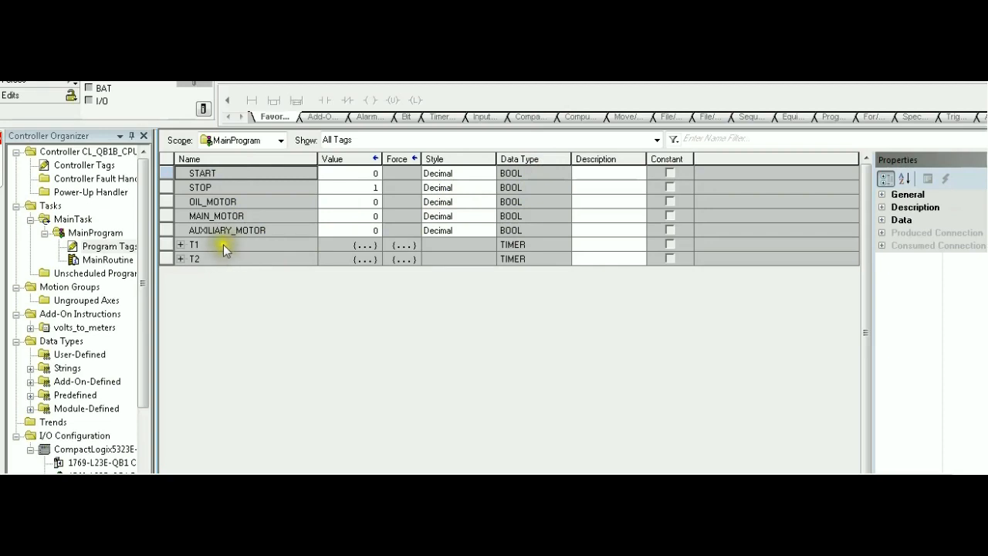
pyautogui.moveTo(540, 253)
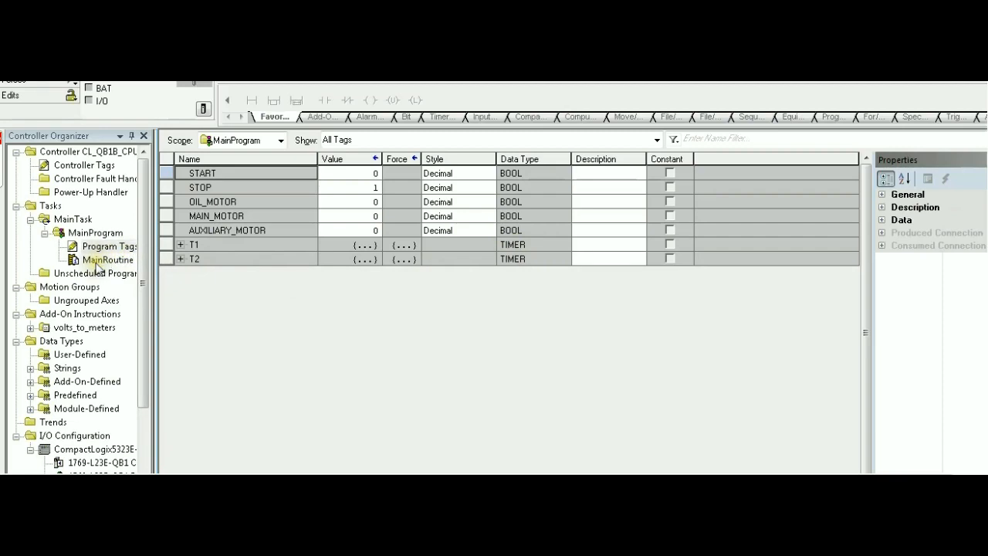
# - In MainRoutine rung 0, add XIC START sealed by an OIL_MOTOR branch and an OTE OIL_MOTOR coil
pyautogui.doubleClick(109, 260)
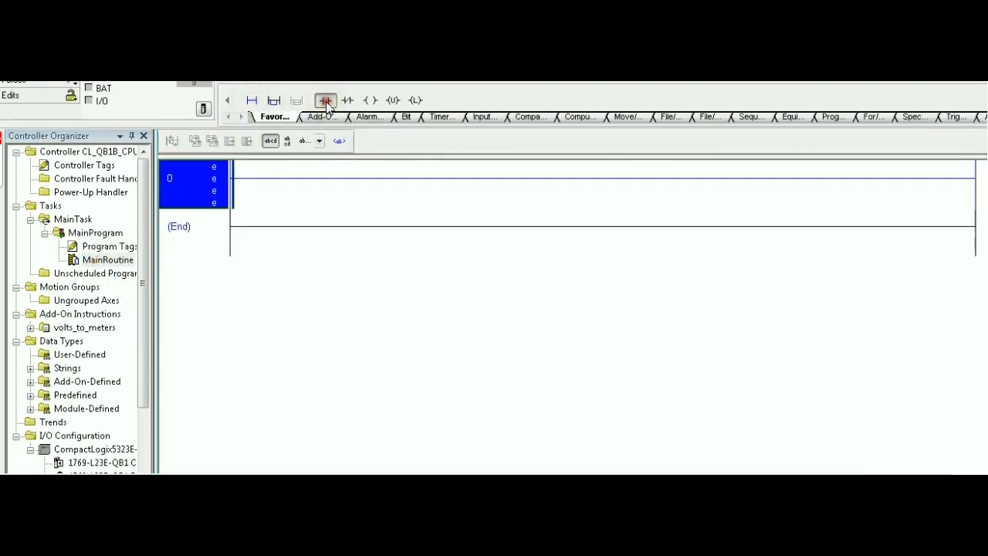
pyautogui.click(324, 101)
pyautogui.write('START')
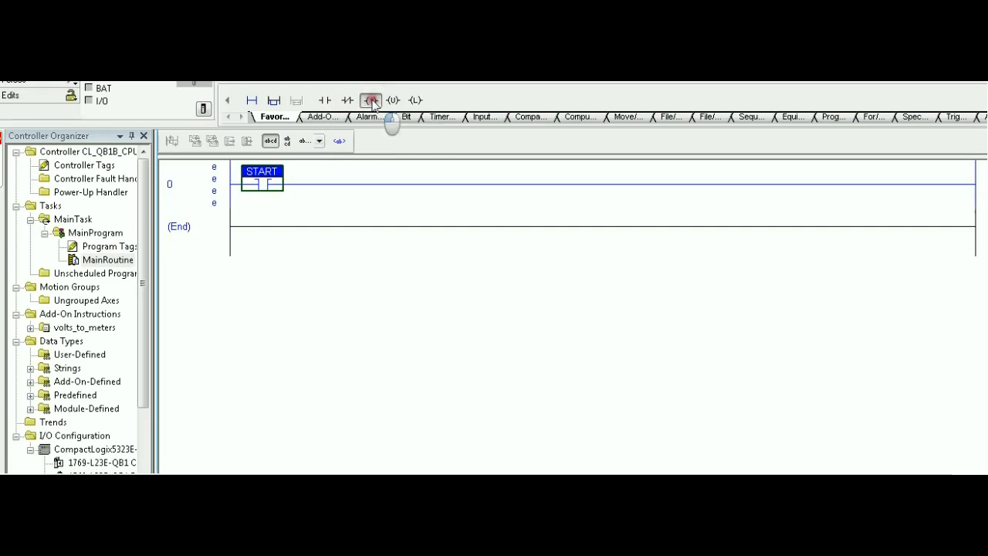
pyautogui.click(371, 100)
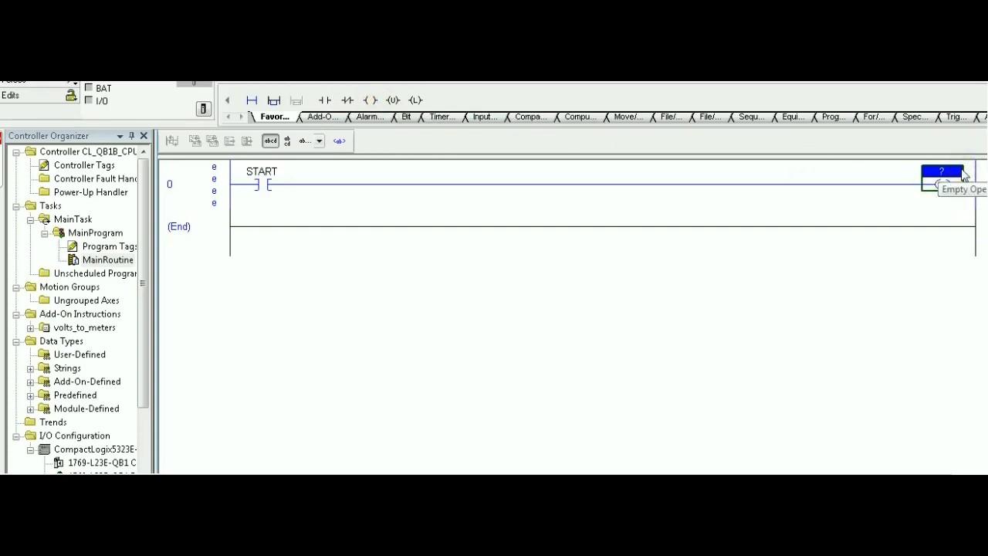
pyautogui.write('OIL_MOTOR')
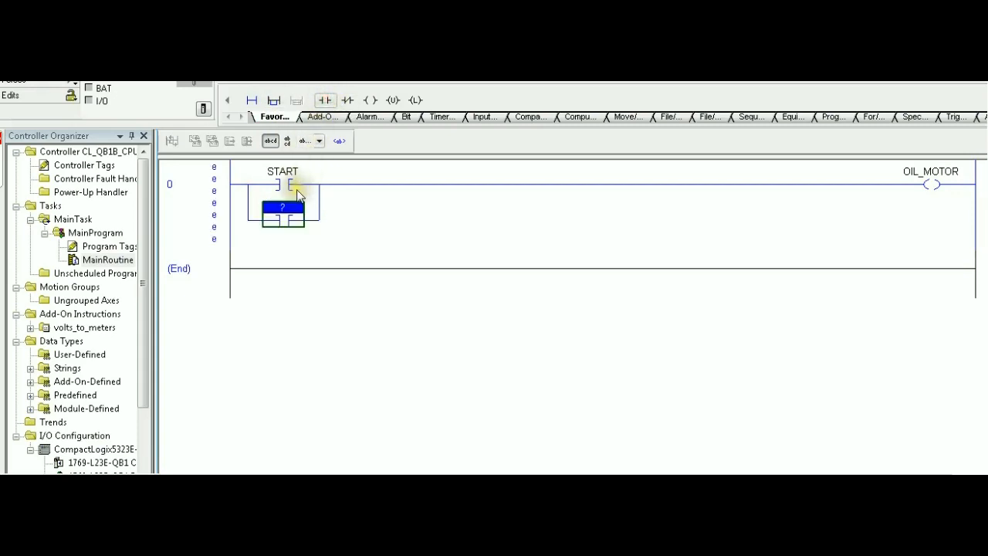
pyautogui.write('OIL_MOTOR')
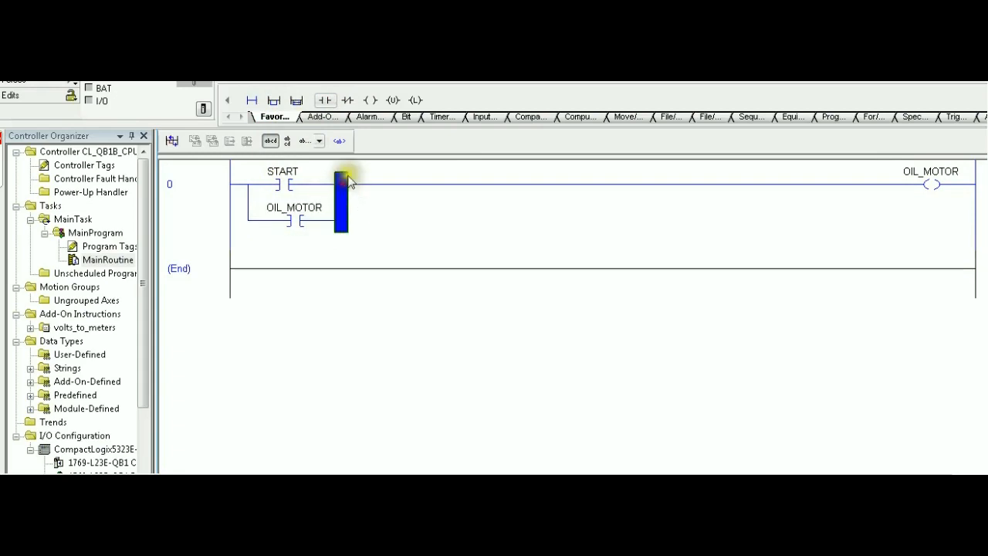
pyautogui.moveTo(272, 225)
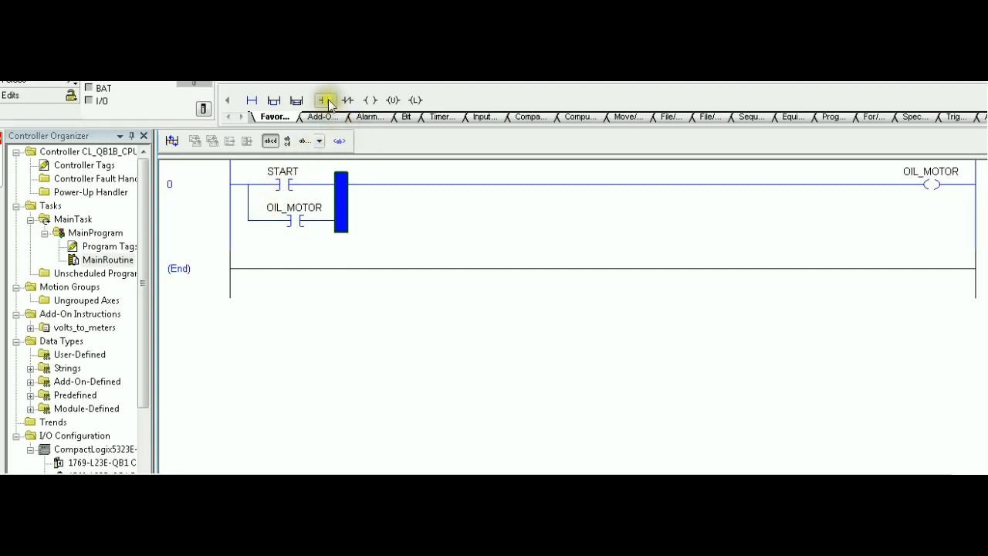
# - Add an XIC STOP contact after the START seal-in branch
pyautogui.click(321, 100)
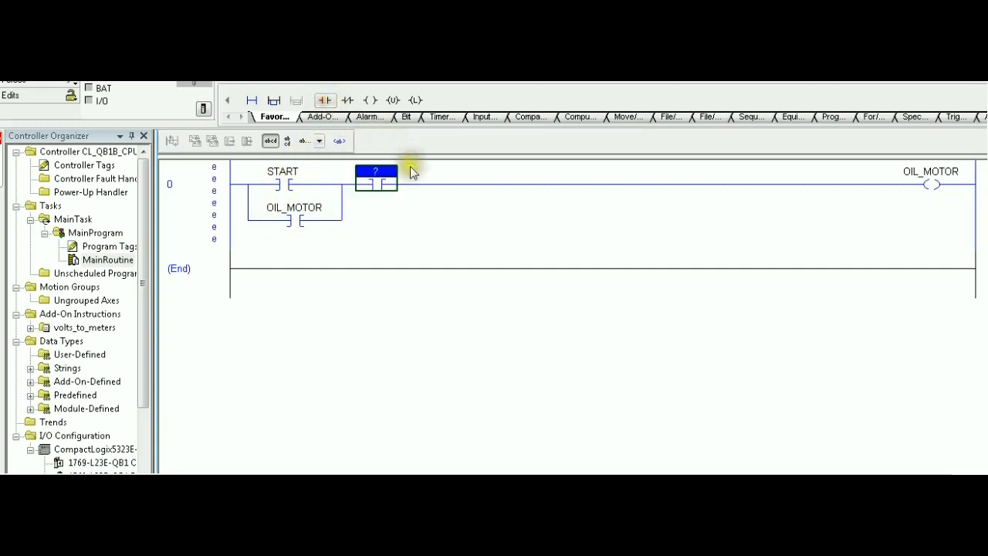
pyautogui.write('stop')
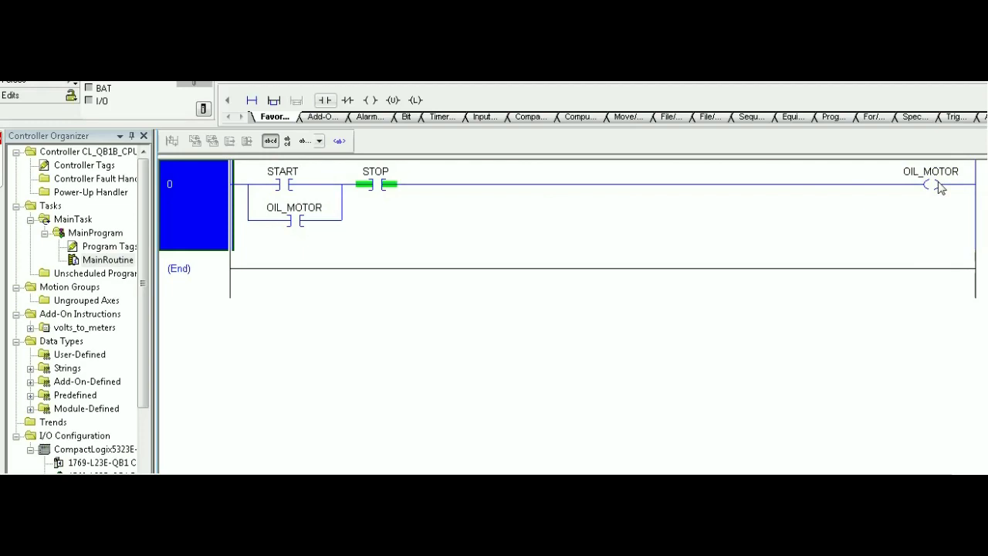
pyautogui.moveTo(940, 192)
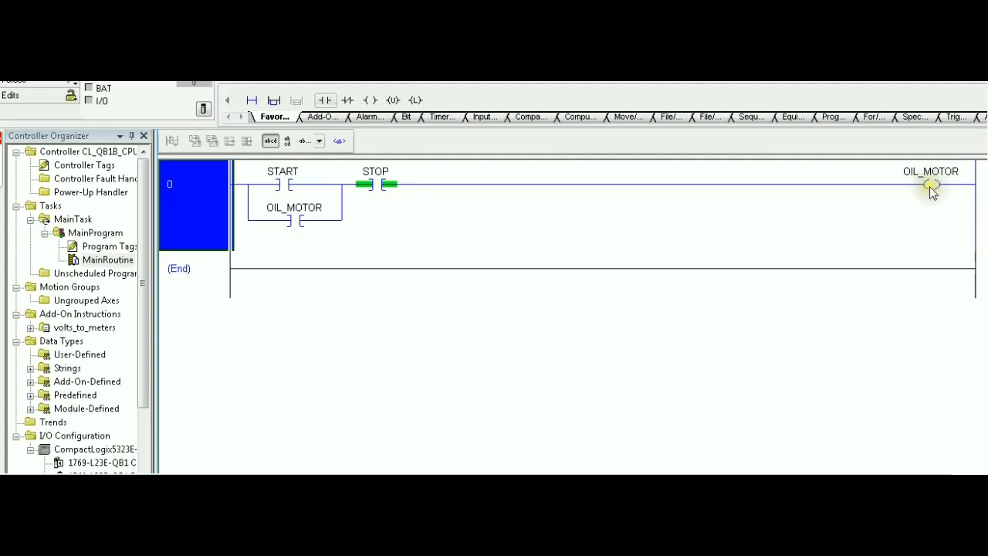
# - Branch below the OIL_MOTOR coil and insert TON timer T1 with preset 10000
pyautogui.click(929, 184)
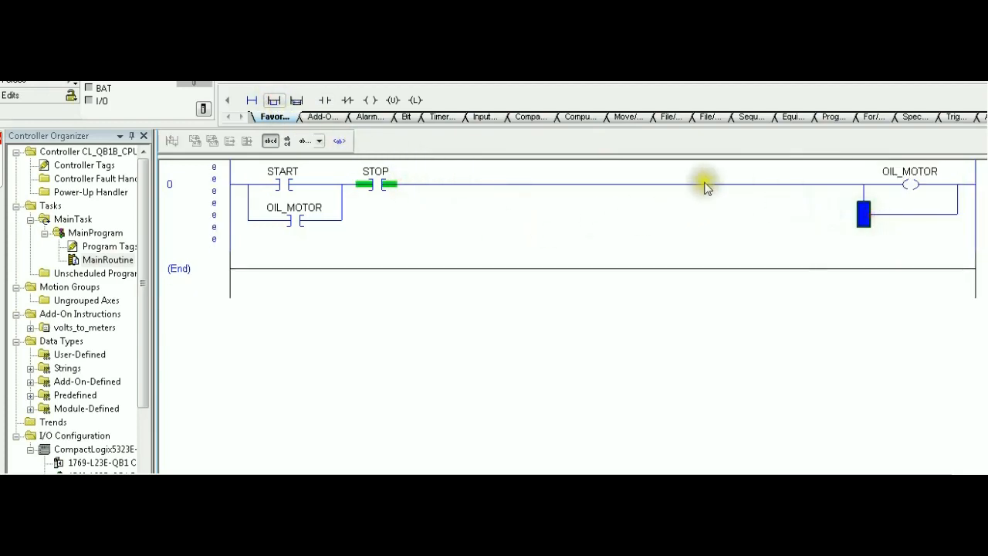
pyautogui.click(442, 117)
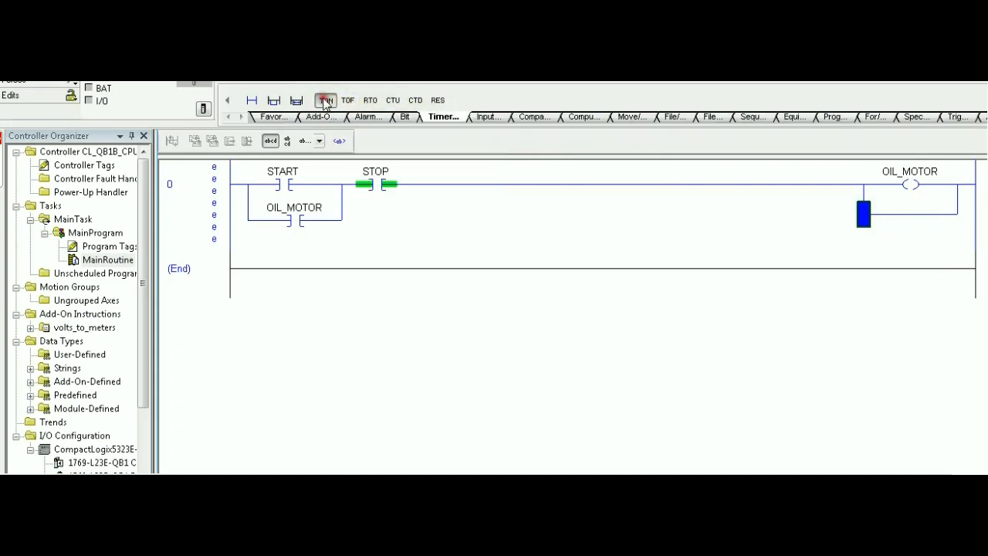
pyautogui.click(325, 99)
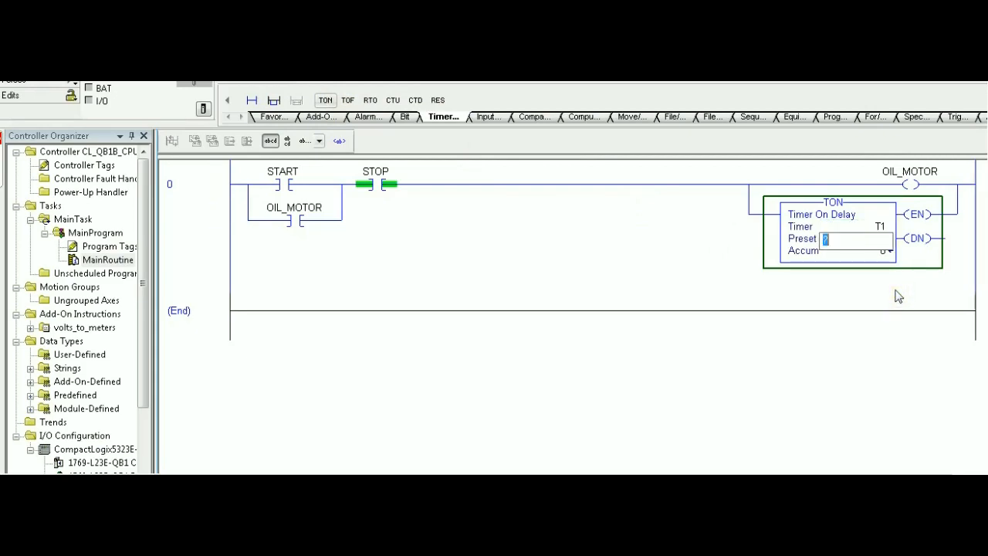
pyautogui.write('10000')
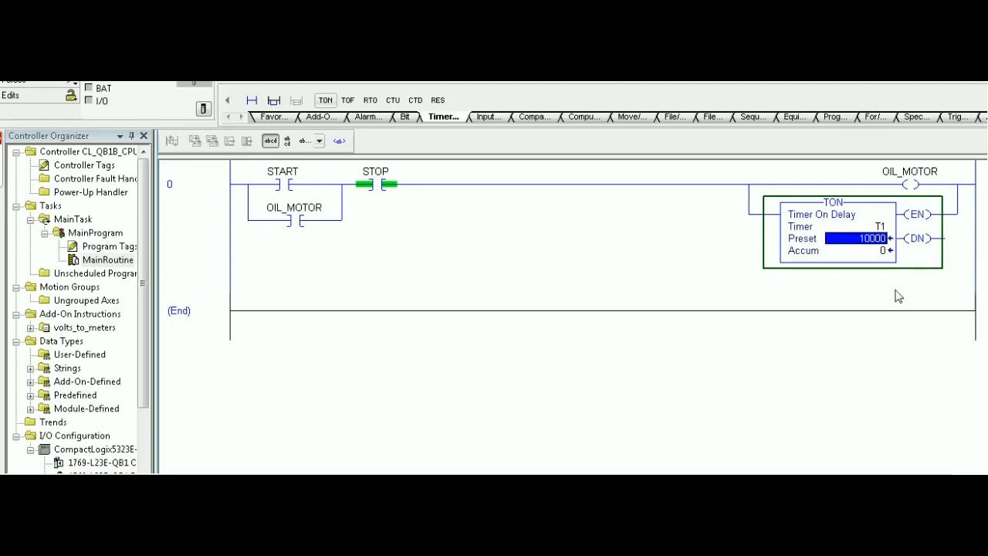
pyautogui.moveTo(206, 189)
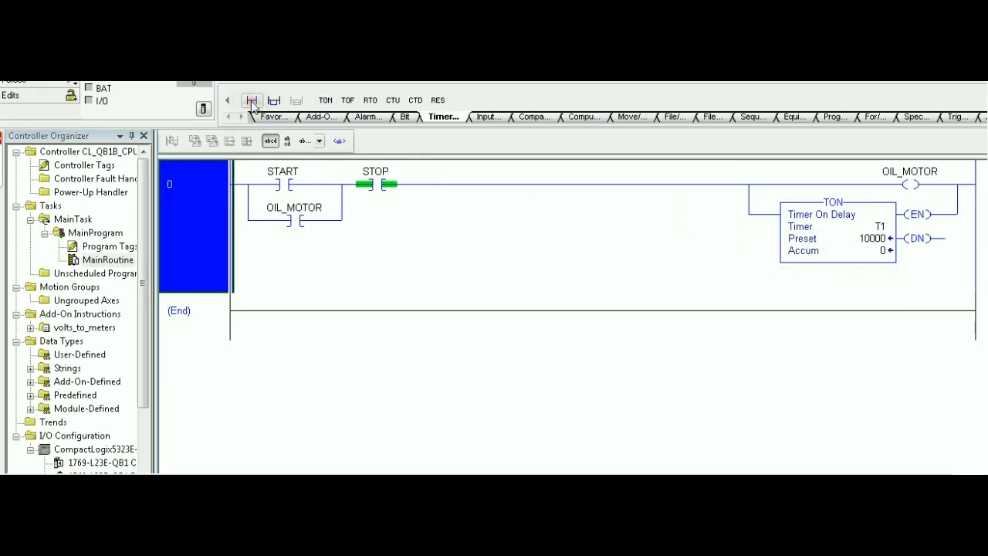
# - Add rung 1 with XIC T1.DN driving OTE MAIN_MOTOR
pyautogui.click(251, 101)
pyautogui.write('t1.dn')
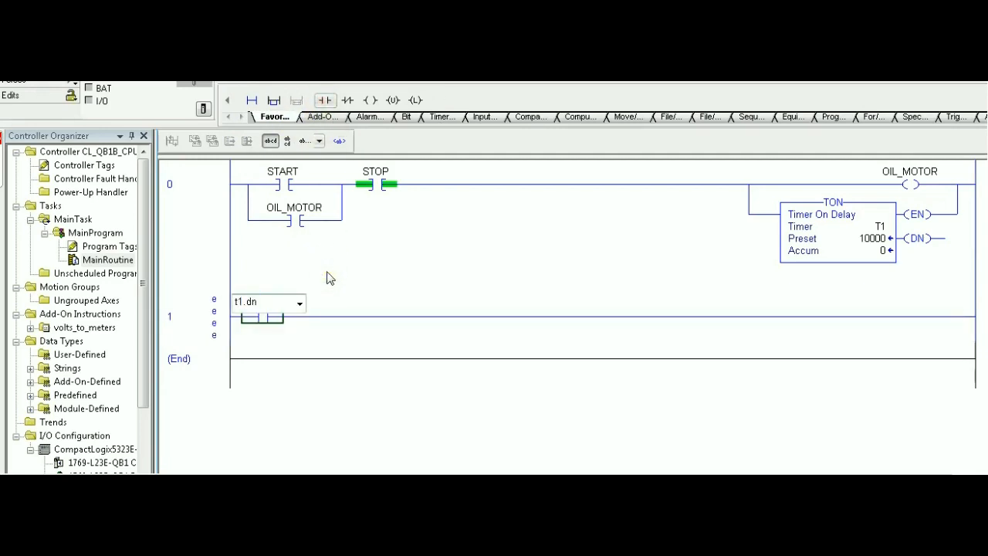
pyautogui.click(370, 99)
pyautogui.write('MAIN_MOTOR')
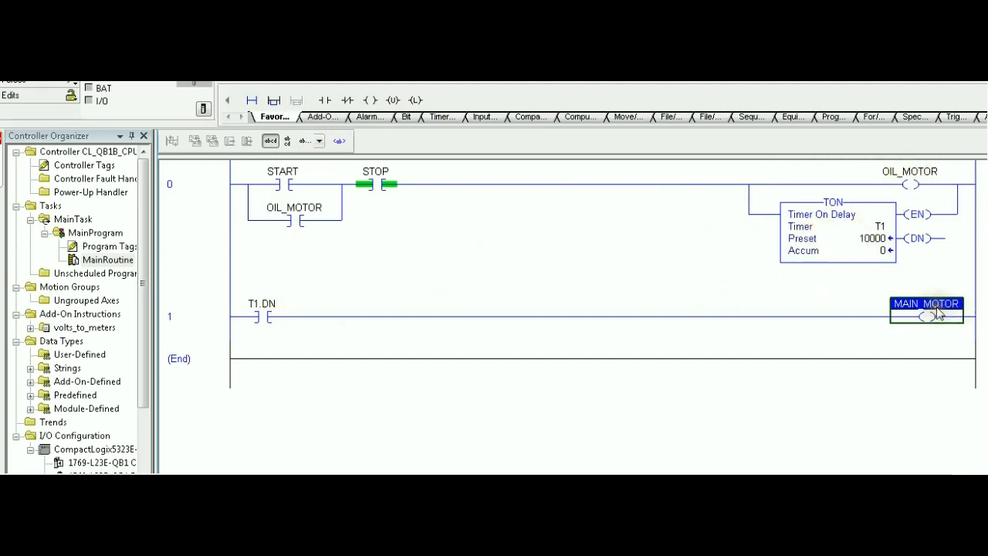
pyautogui.moveTo(929, 315)
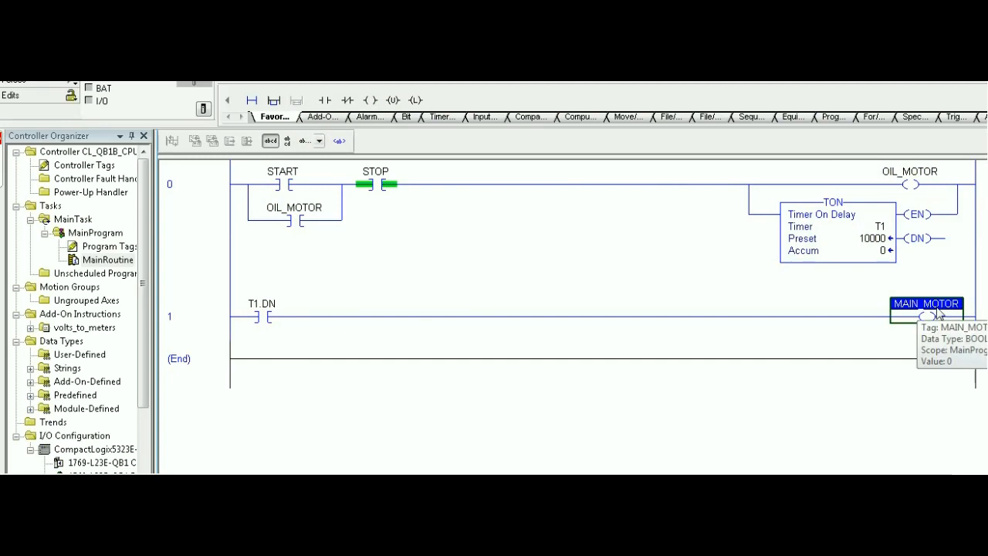
pyautogui.moveTo(517, 209)
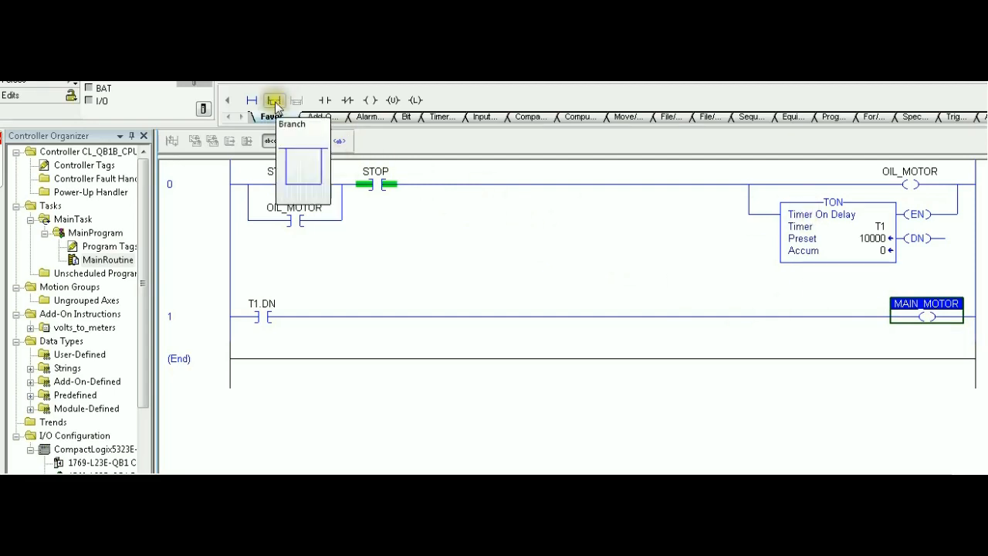
# - Add a parallel TON T2 with preset 5000 on rung 1 and duplicate the rung as rung 2
pyautogui.click(275, 101)
pyautogui.write('T2')
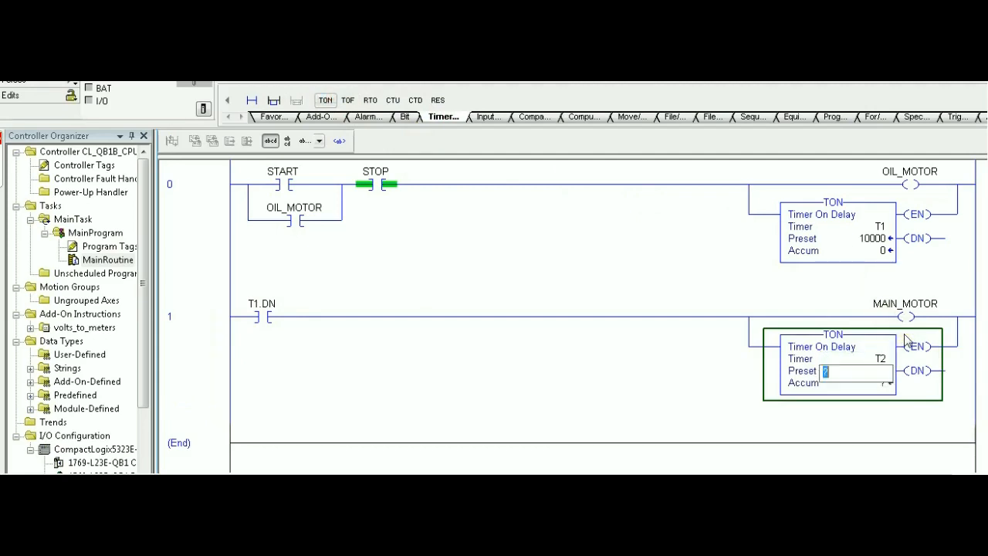
pyautogui.write('5000')
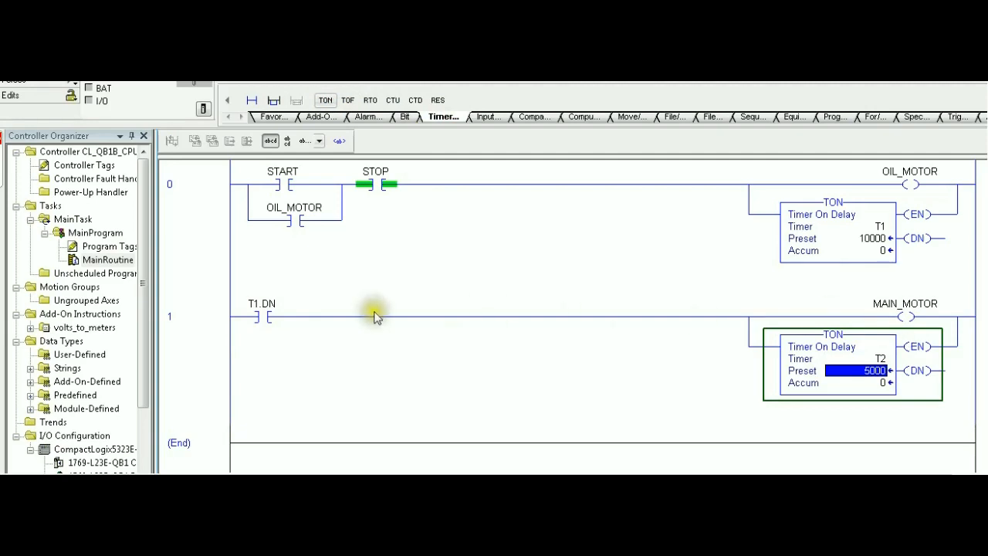
pyautogui.click(193, 316)
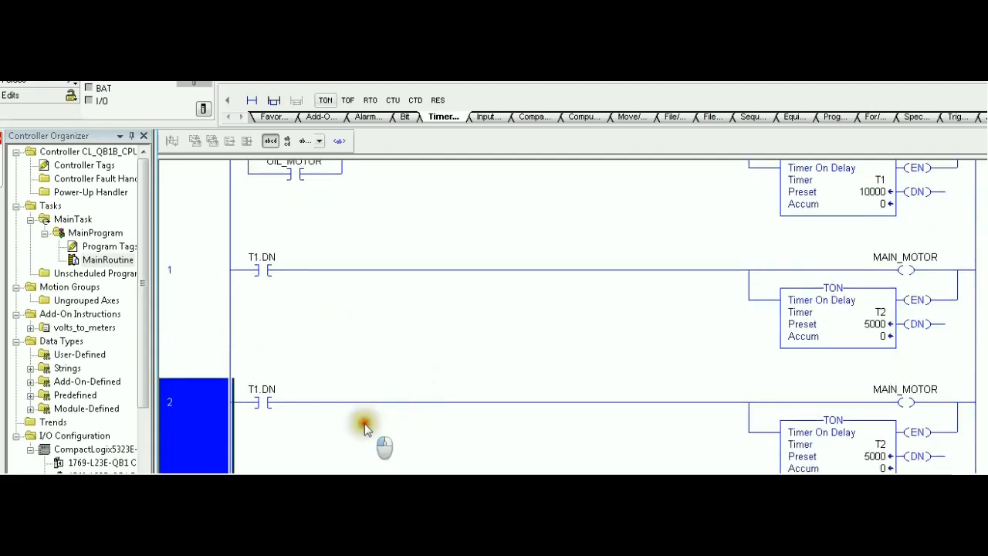
# - Delete rung 2's TON branch and change its contact tag to T2.DN driving AUXILIARY_MOTOR
pyautogui.click(261, 399)
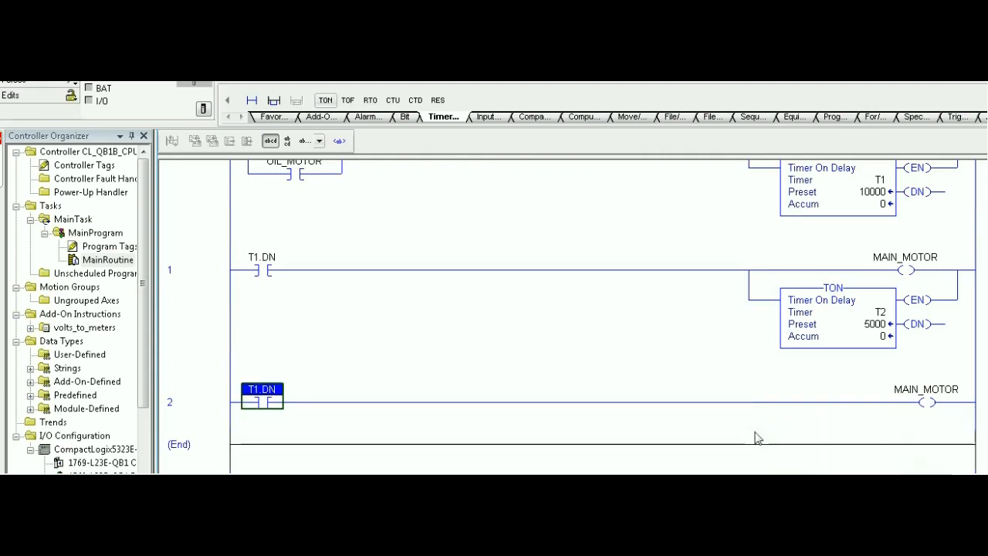
pyautogui.click(833, 312)
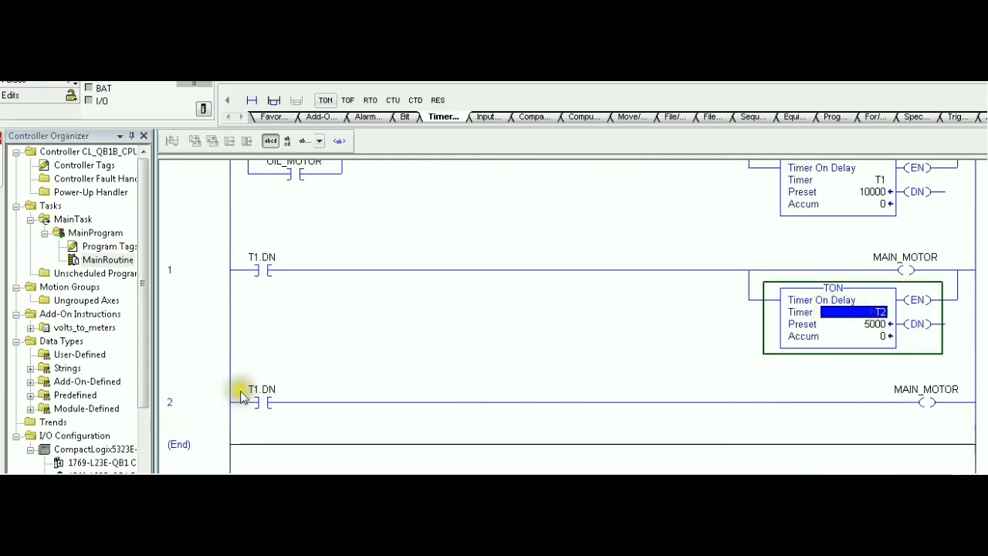
pyautogui.doubleClick(262, 395)
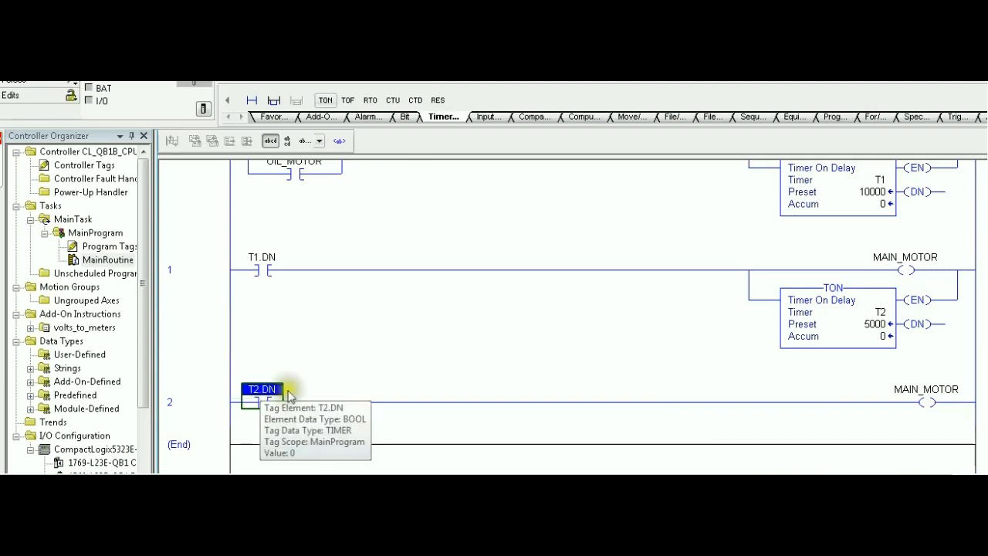
pyautogui.moveTo(260, 331)
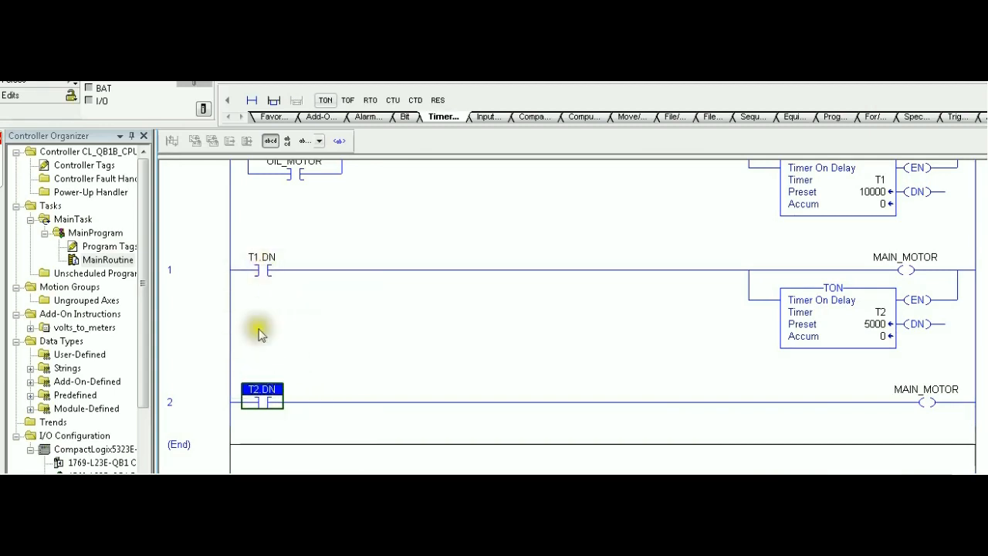
pyautogui.click(179, 445)
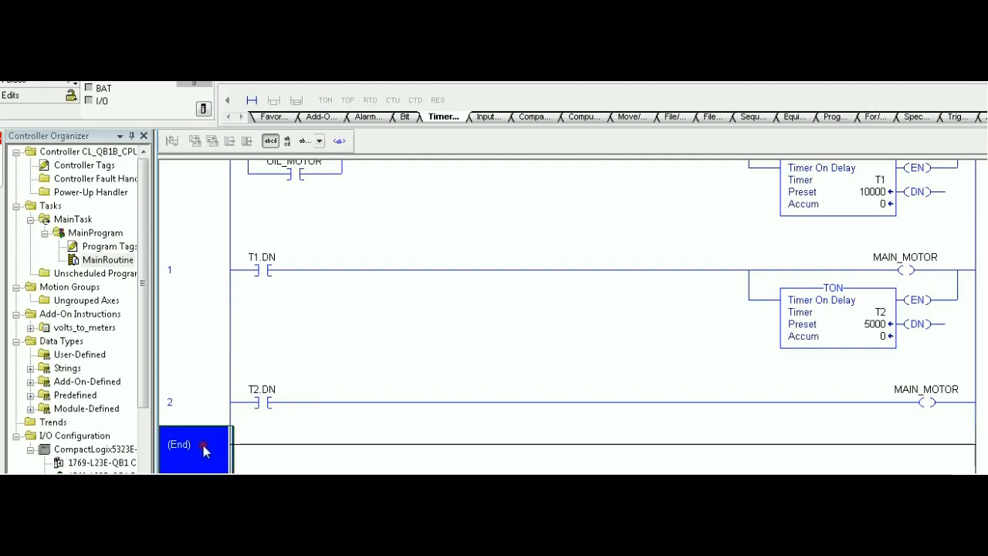
pyautogui.click(926, 389)
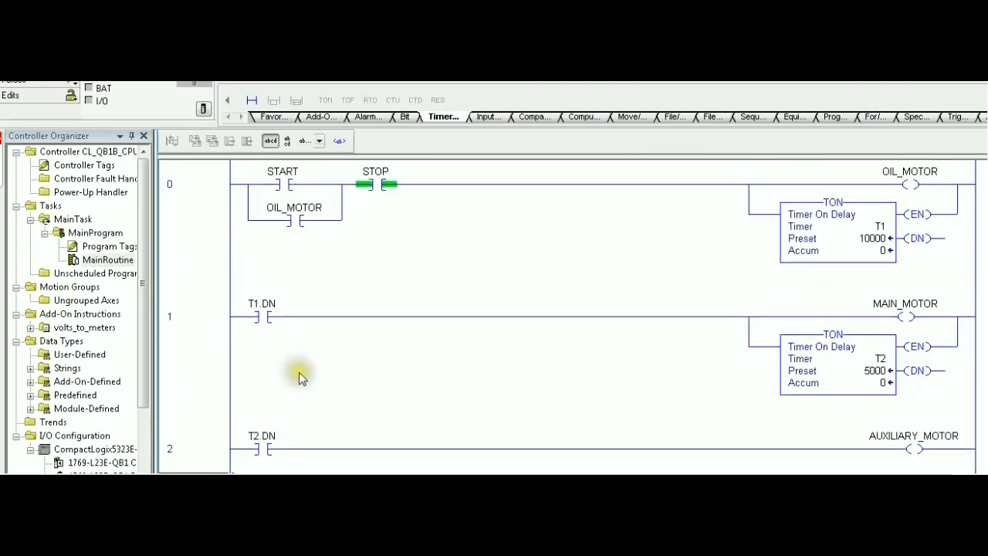
pyautogui.moveTo(286, 175)
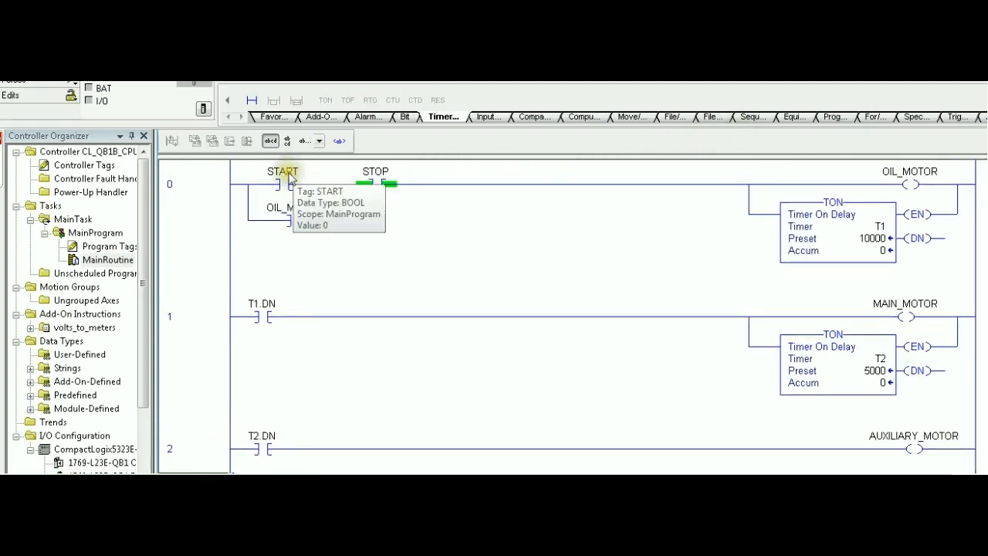
pyautogui.moveTo(383, 182)
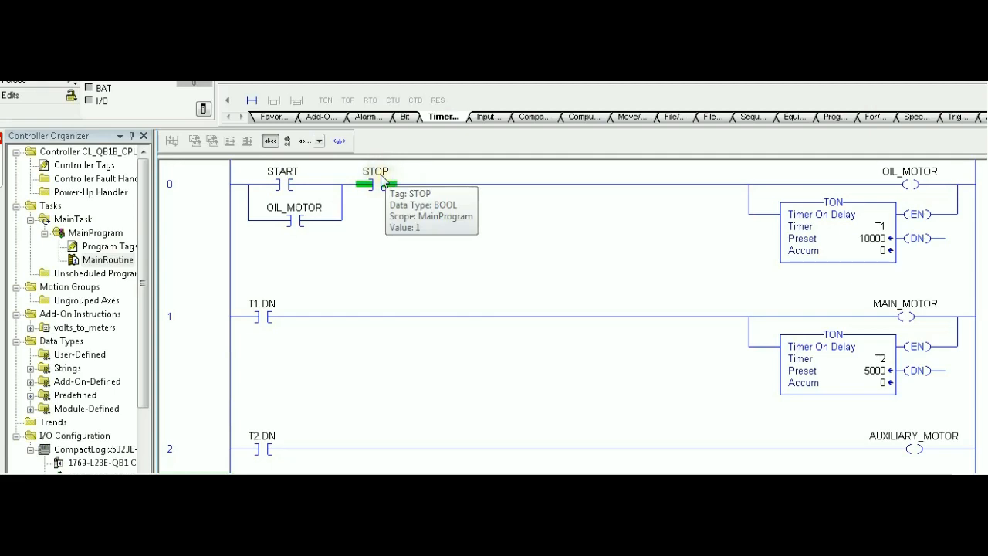
pyautogui.moveTo(932, 179)
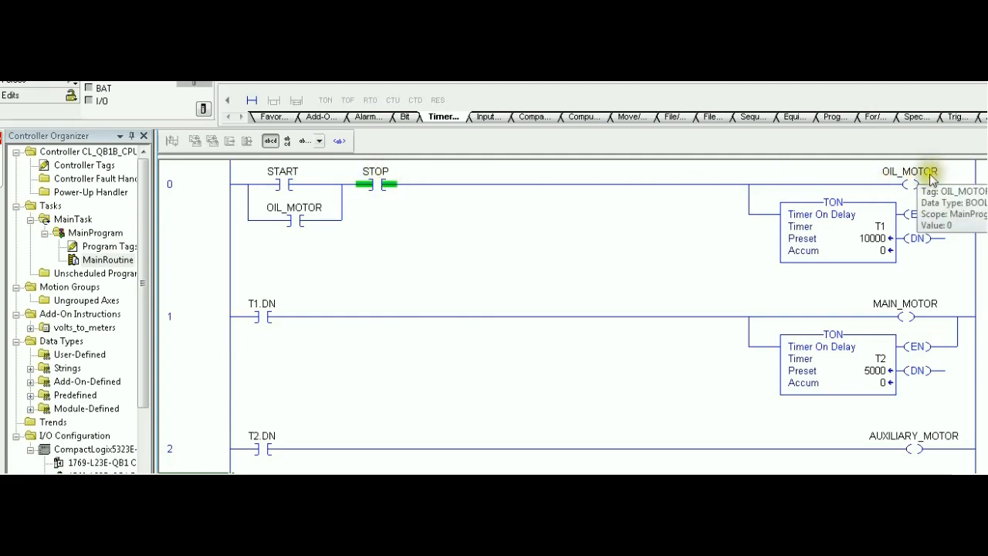
pyautogui.moveTo(934, 176)
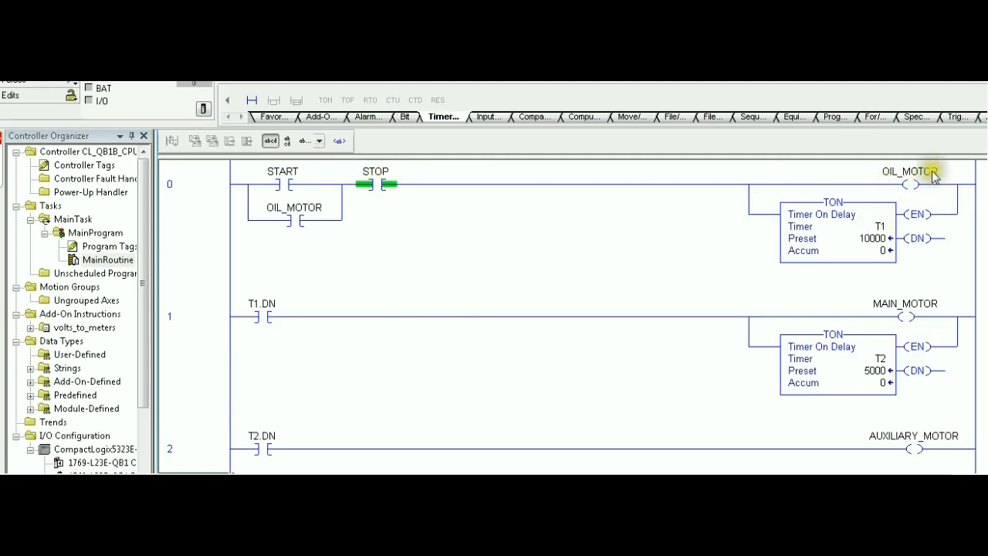
pyautogui.moveTo(849, 299)
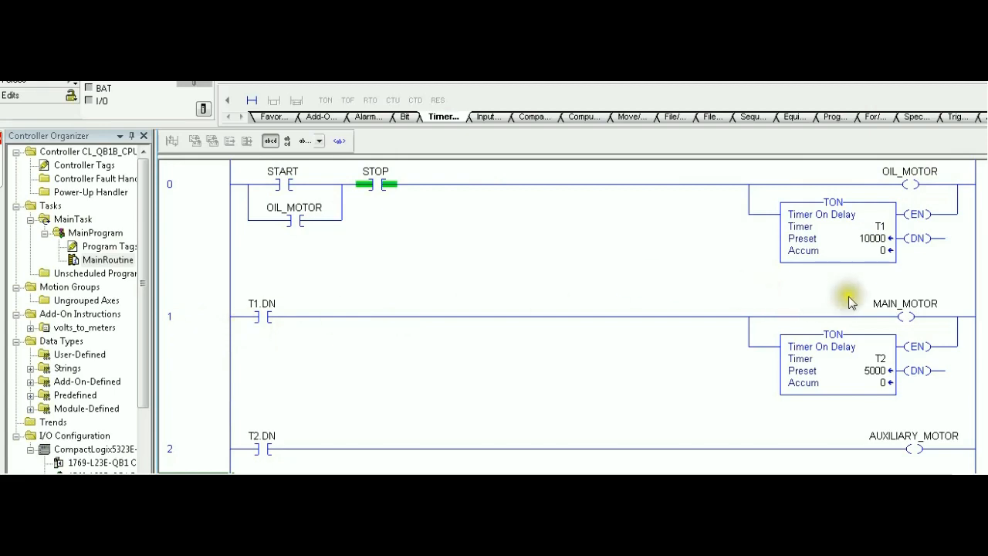
pyautogui.moveTo(423, 395)
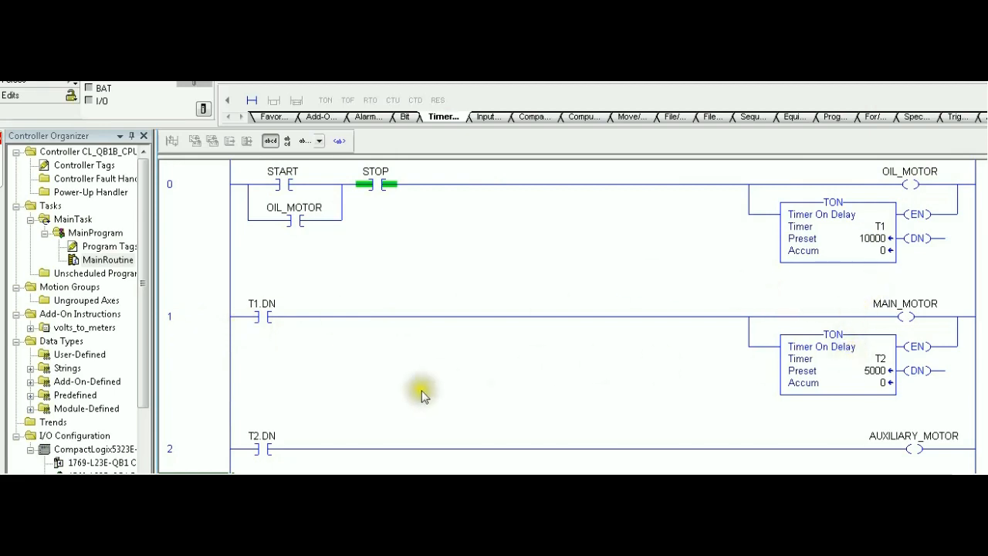
pyautogui.moveTo(682, 413)
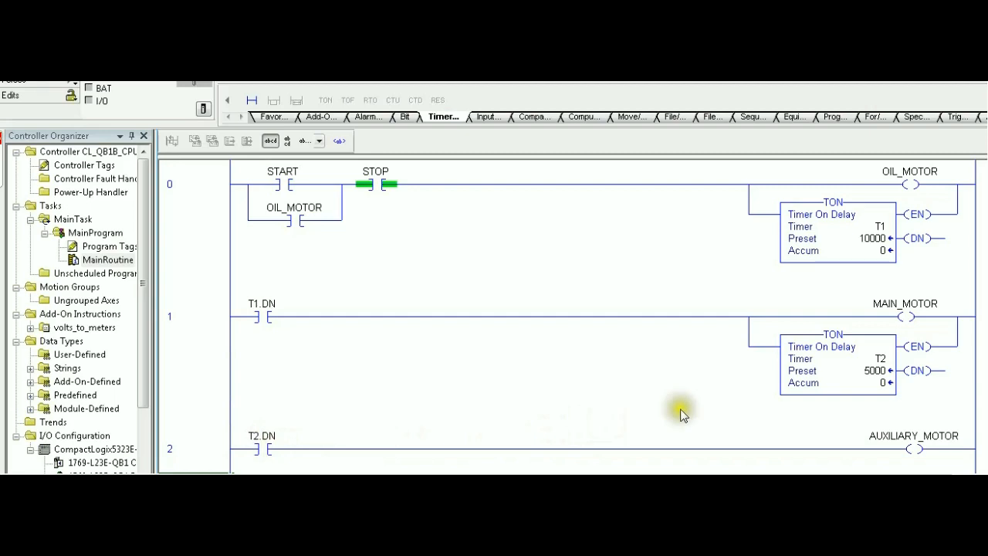
pyautogui.moveTo(898, 449)
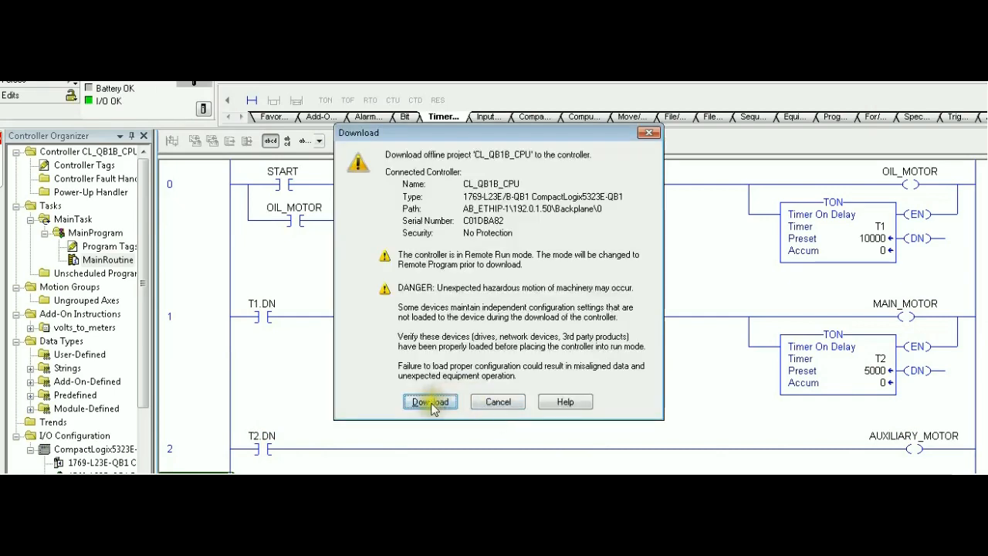
# - Download the project to controller CL_QB1B_CPU and return it to Remote Run
pyautogui.click(429, 401)
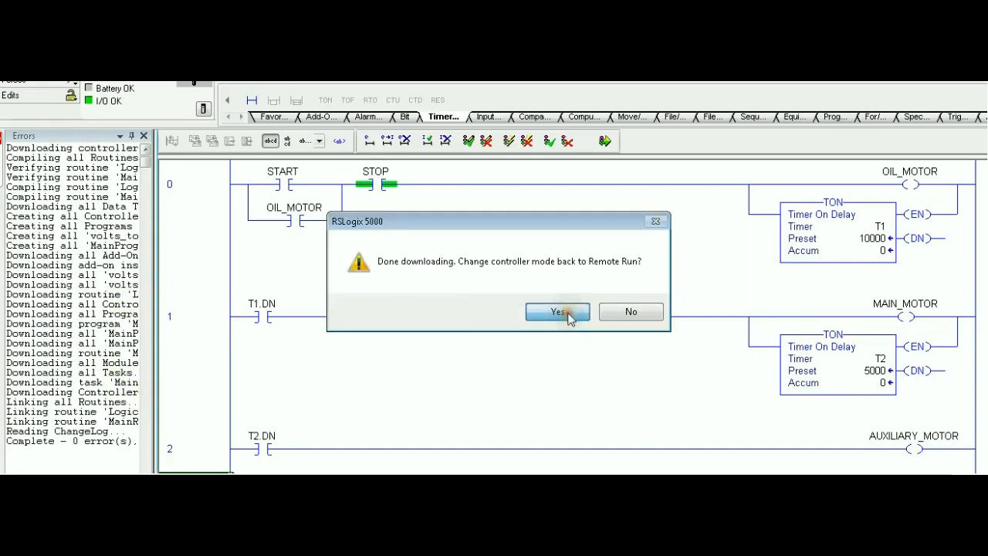
pyautogui.click(558, 312)
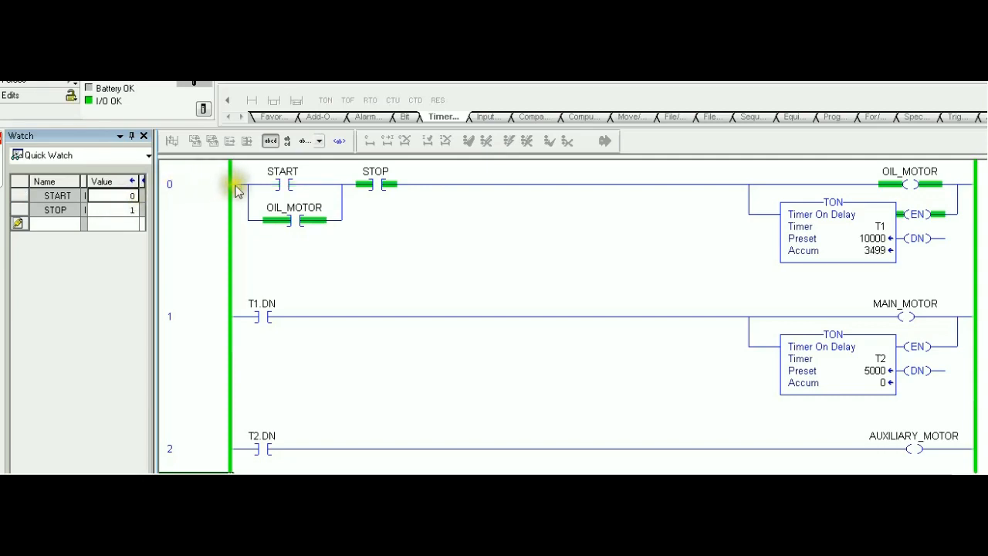
pyautogui.moveTo(734, 192)
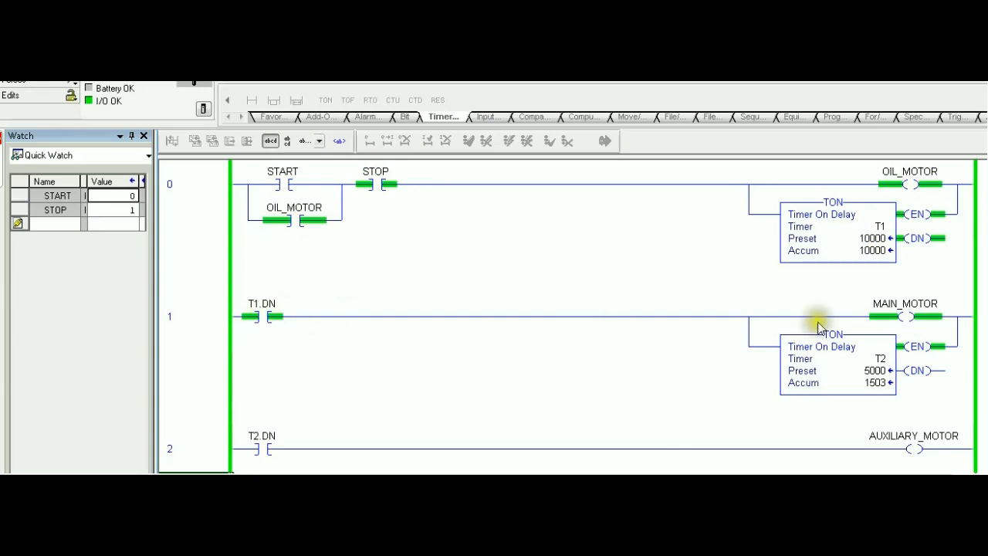
pyautogui.moveTo(841, 364)
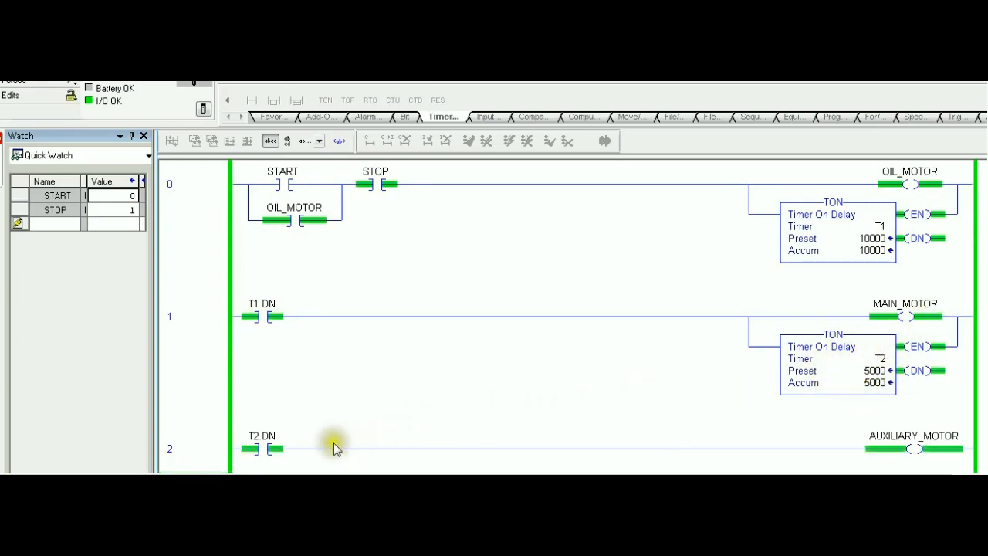
pyautogui.moveTo(930, 447)
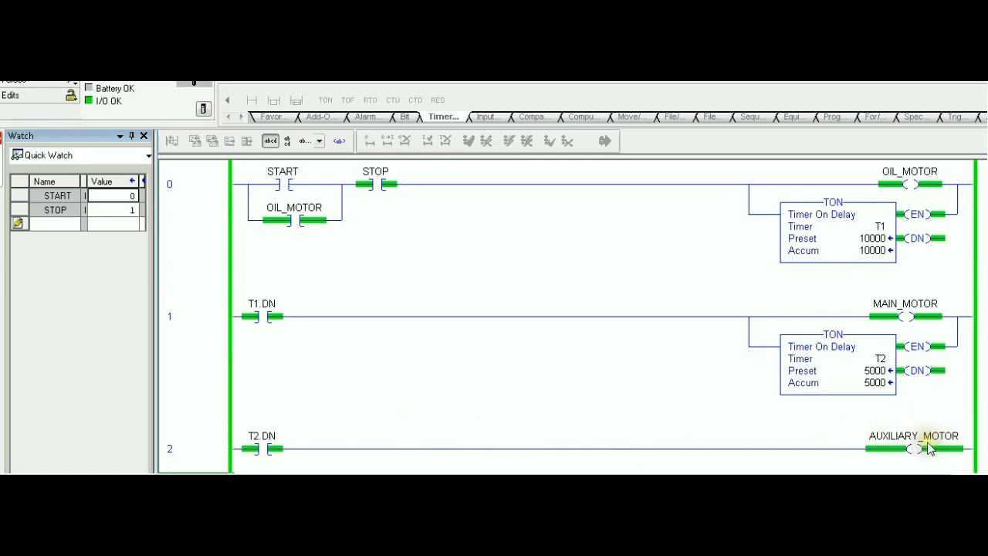
pyautogui.moveTo(935, 308)
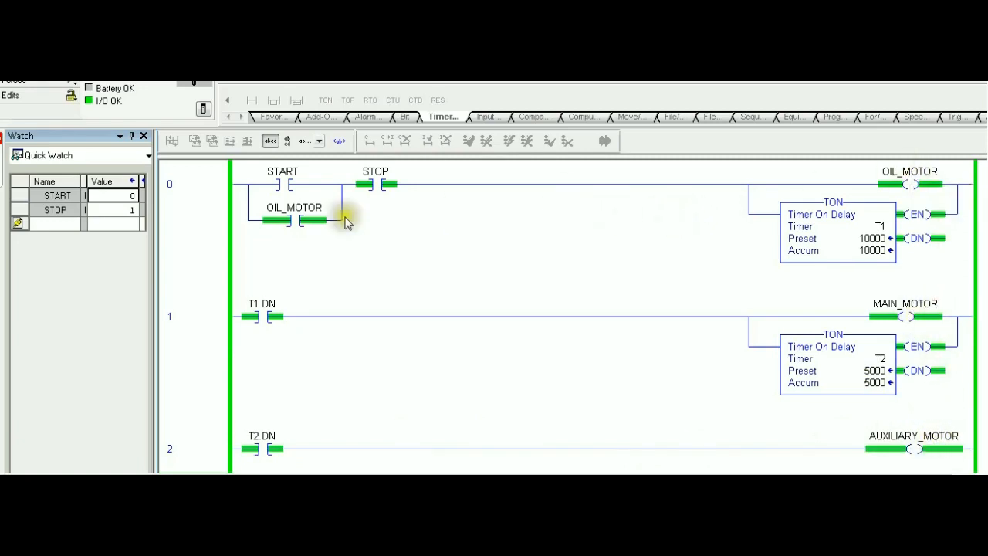
# - Set STOP to 0 in Quick Watch to drop the latch, then back to 1
pyautogui.doubleClick(114, 210)
pyautogui.write('0')
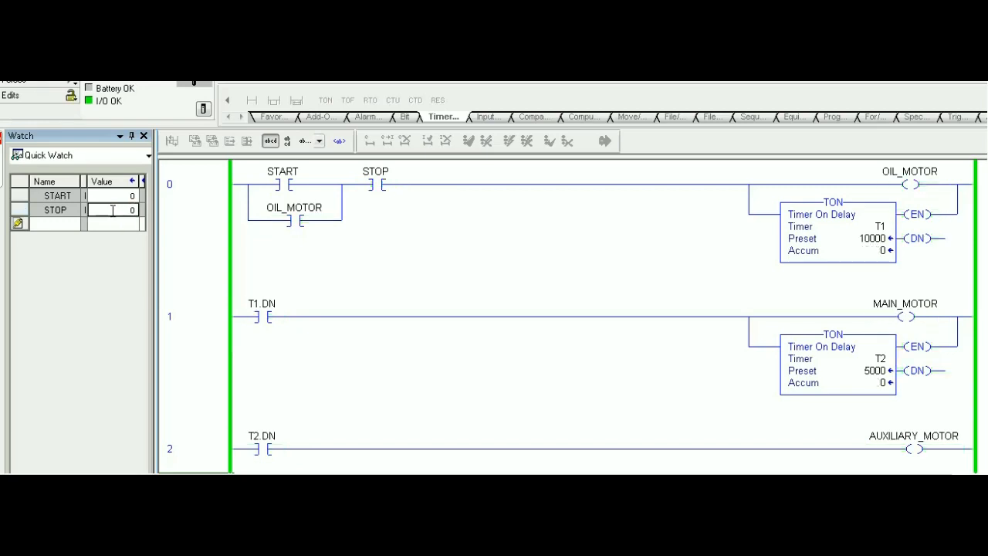
pyautogui.moveTo(367, 188)
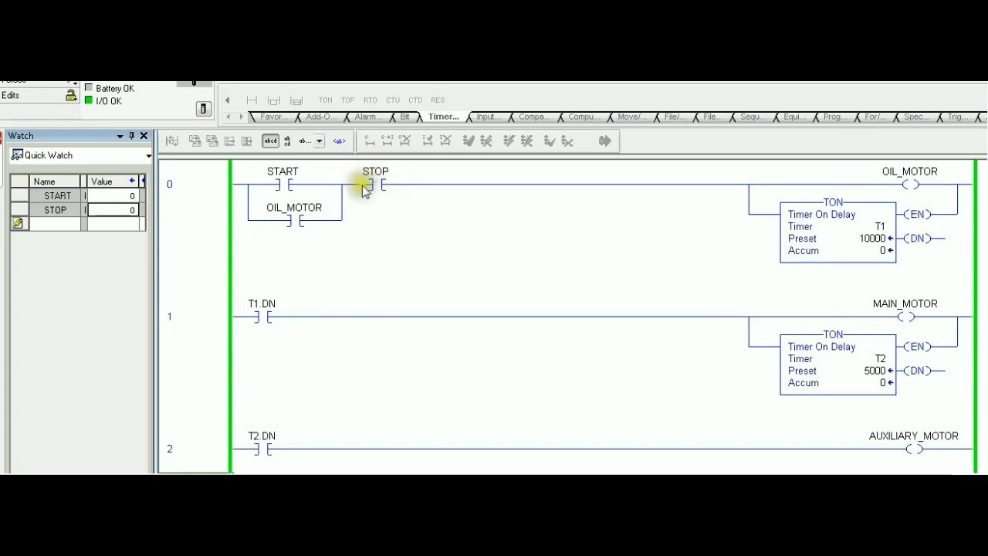
pyautogui.moveTo(385, 193)
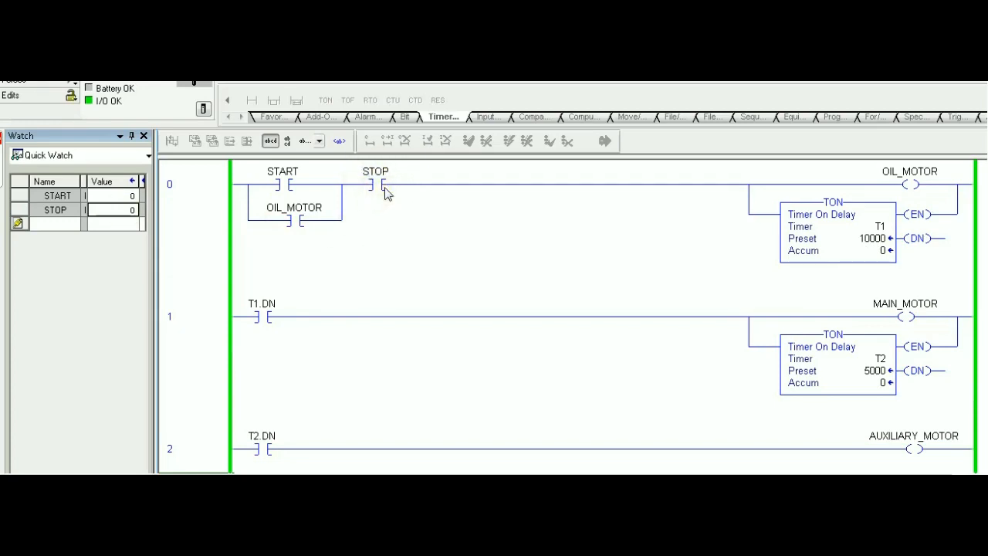
pyautogui.moveTo(867, 288)
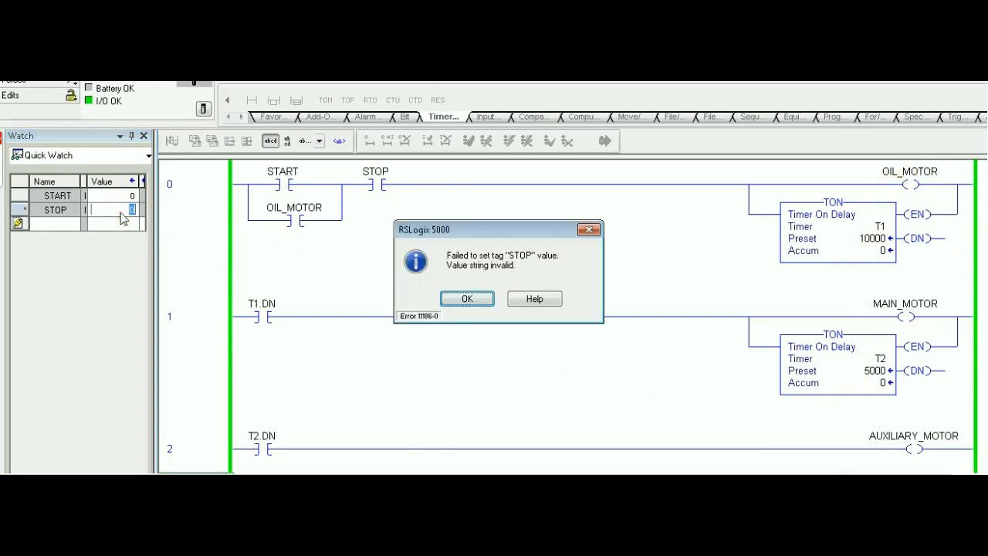
pyautogui.click(467, 300)
pyautogui.write('1')
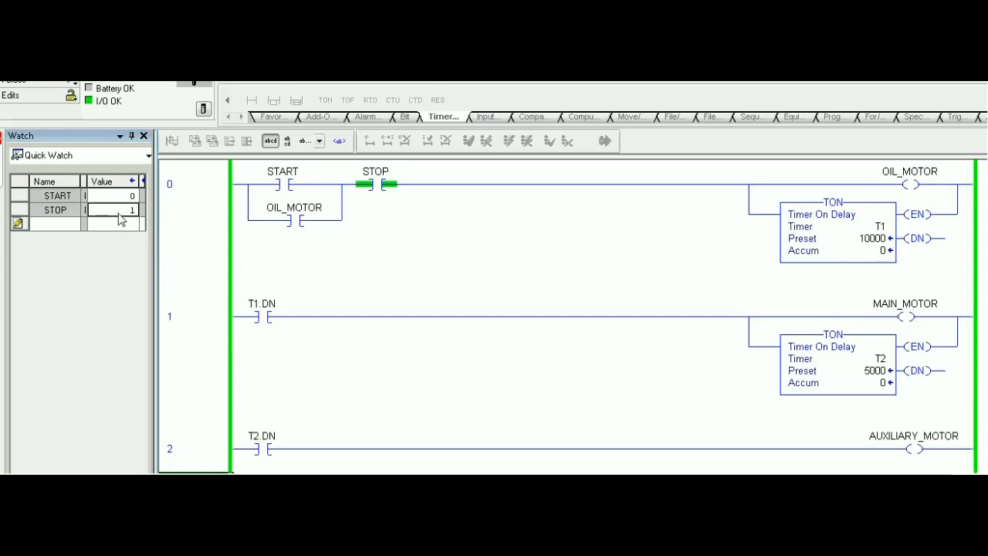
pyautogui.moveTo(199, 193)
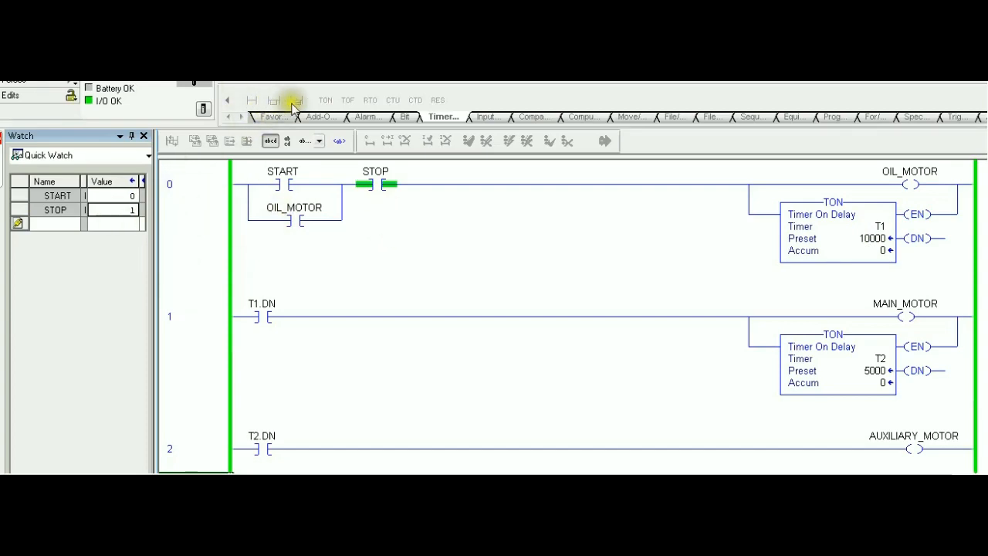
pyautogui.moveTo(353, 214)
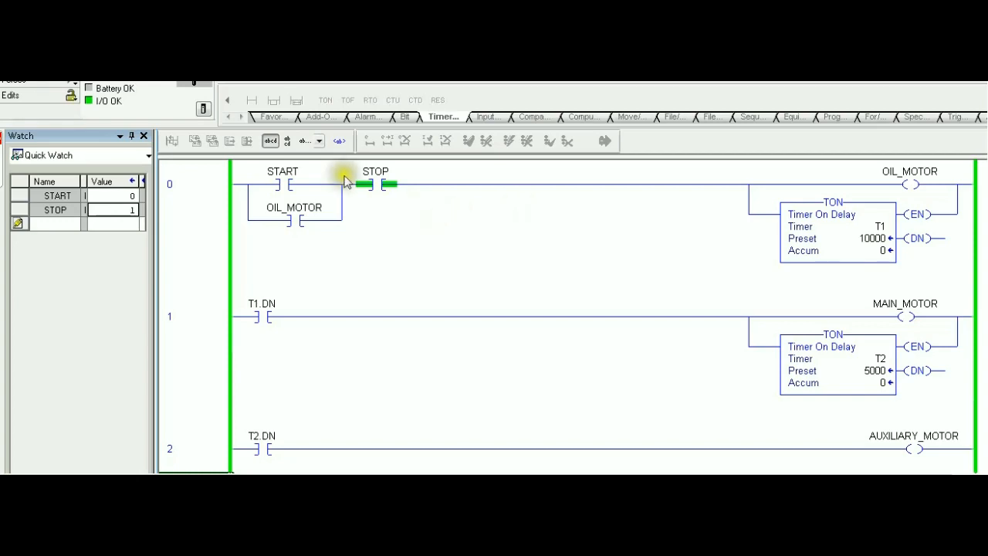
pyautogui.moveTo(105, 108)
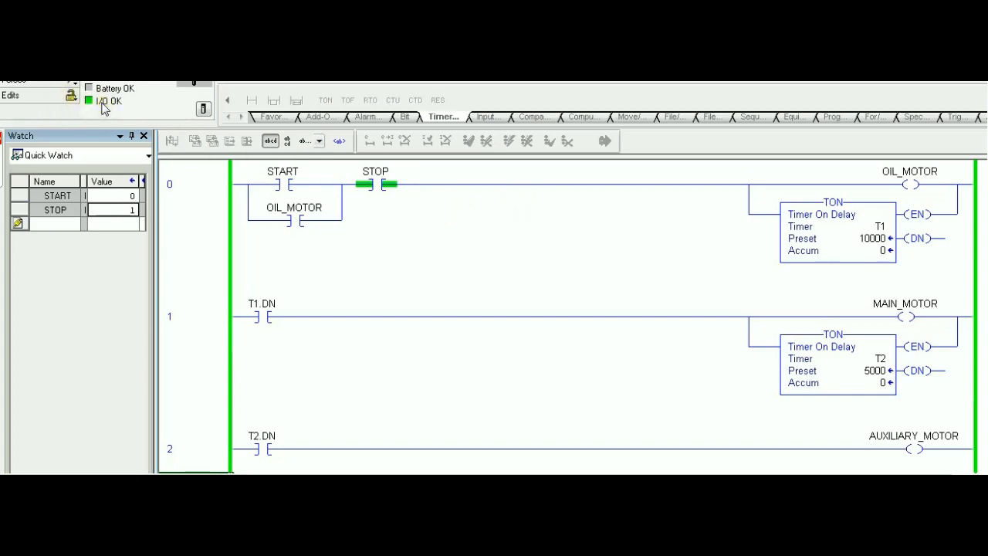
pyautogui.moveTo(324, 88)
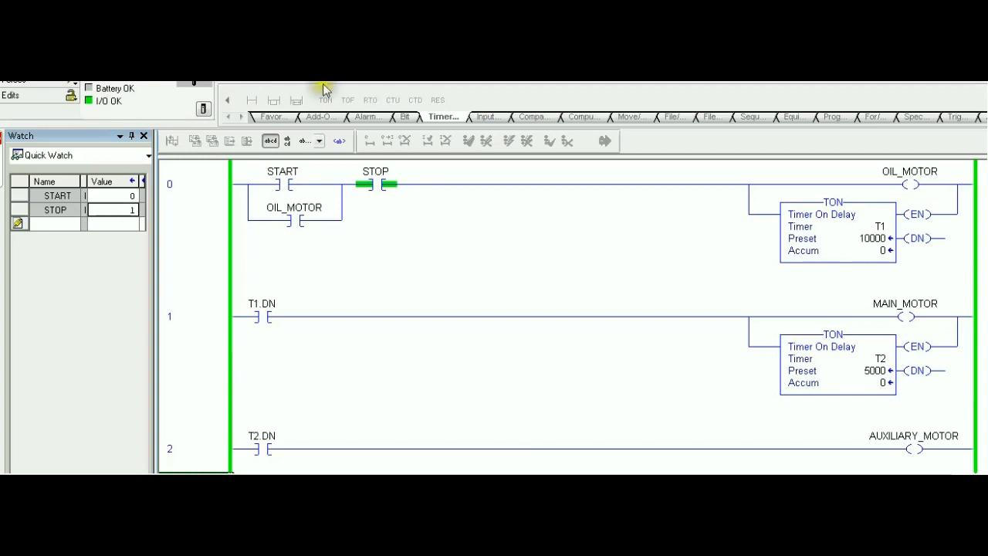
pyautogui.moveTo(896, 139)
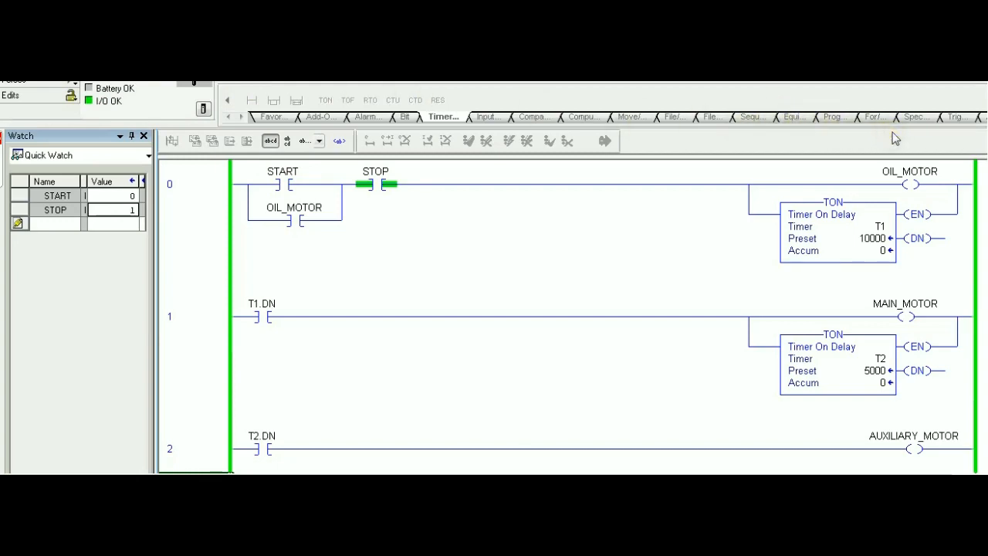
# - Show the controller status dropdown with Go Offline, Upload, Download and mode options
pyautogui.click(39, 84)
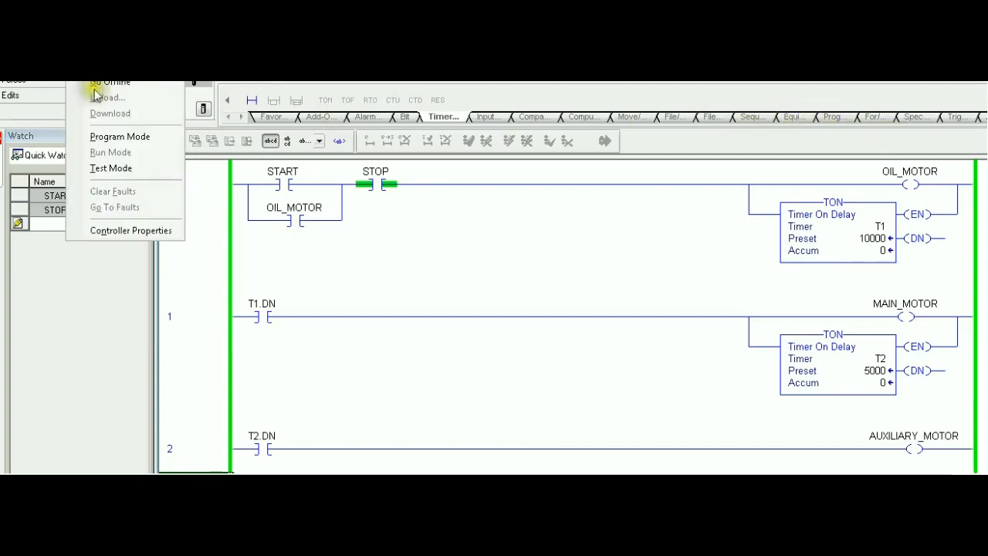
pyautogui.moveTo(111, 82)
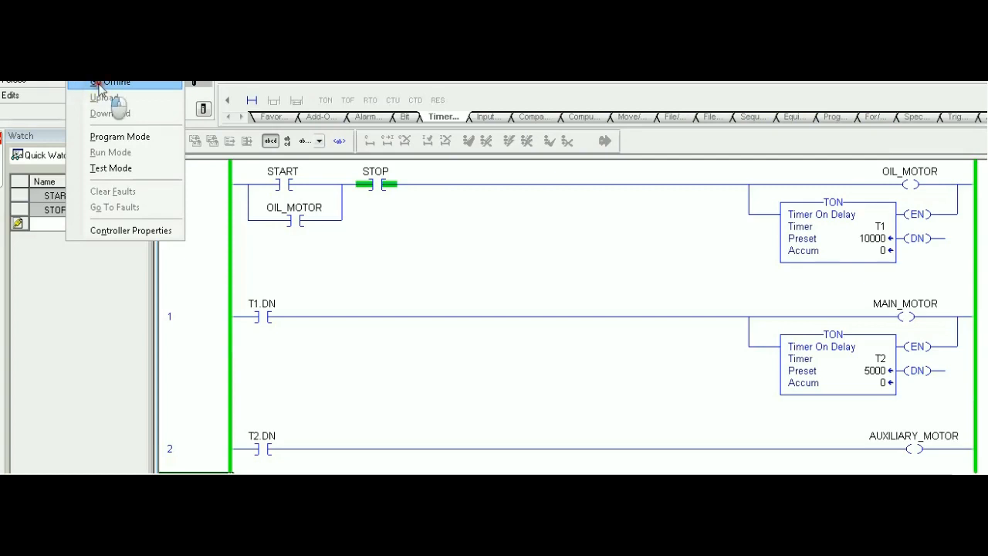